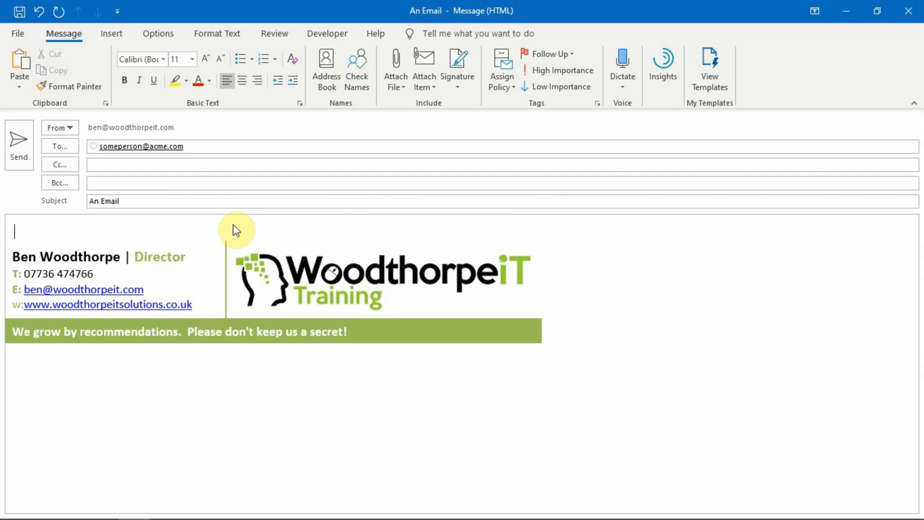
mouse_move(93, 77)
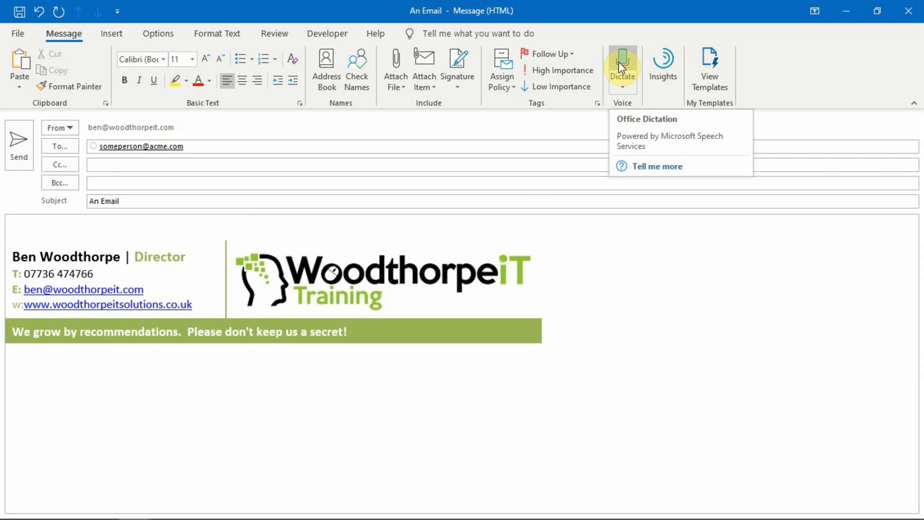
- Turn on Dictate so the spoken greeting 'Hi Dave' lands at the top of the body
left_click(15, 231)
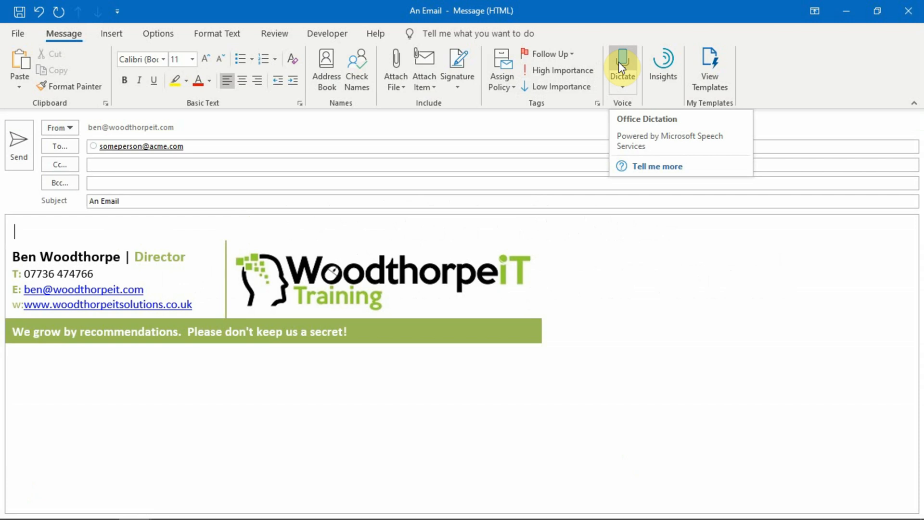
mouse_move(633, 65)
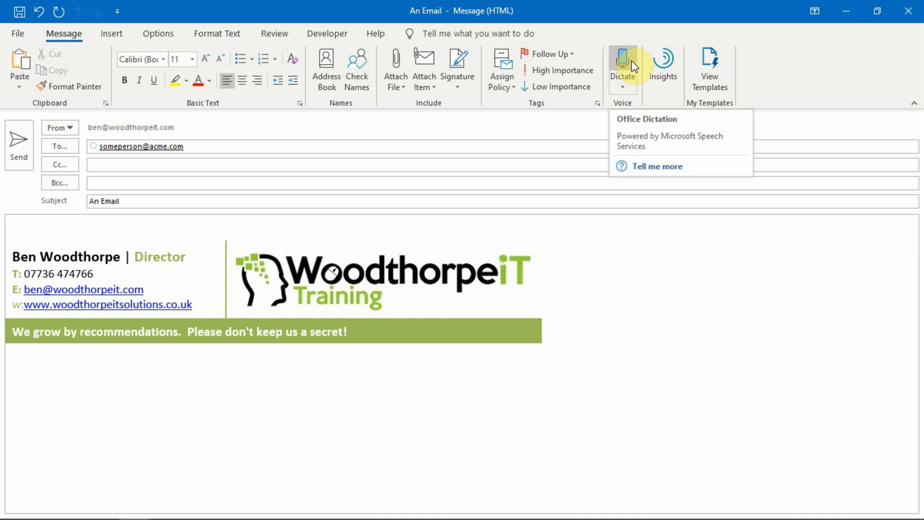
left_click(15, 231)
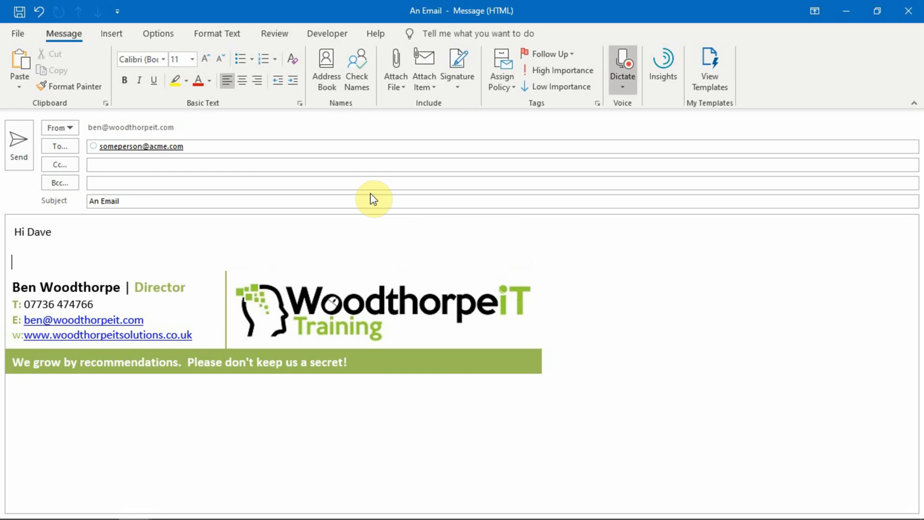
- Dictate 'I thought I would catch up with you and see how you have been a lot.' as its own paragraph
type("i thought i would catch")
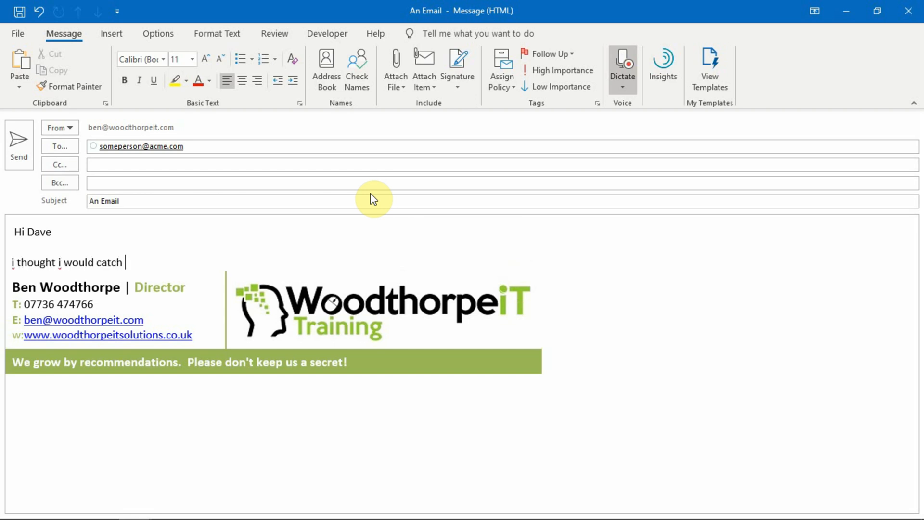
type("up with you and see how you have been a lot has happened recently")
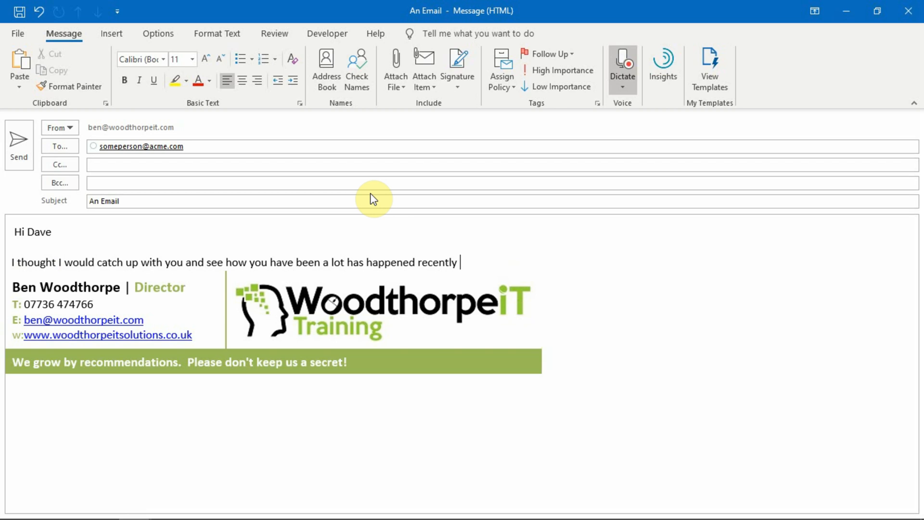
type(".")
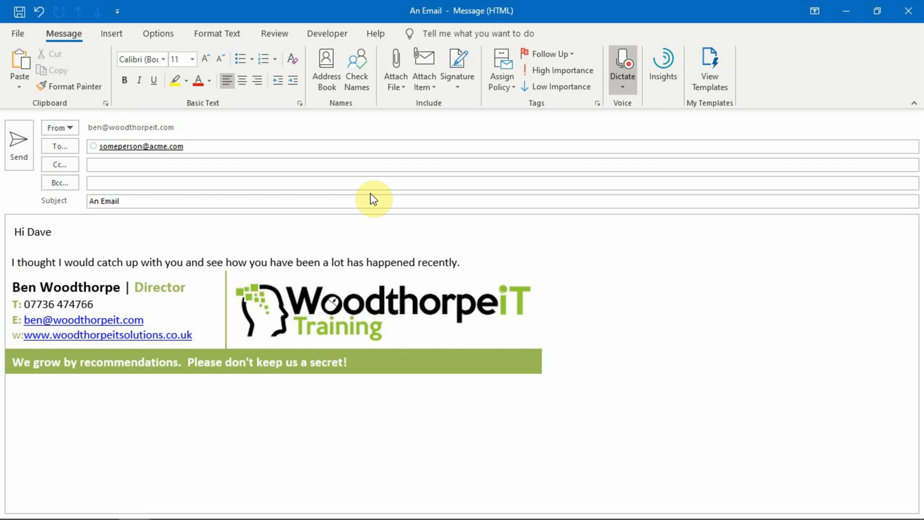
key("Enter")
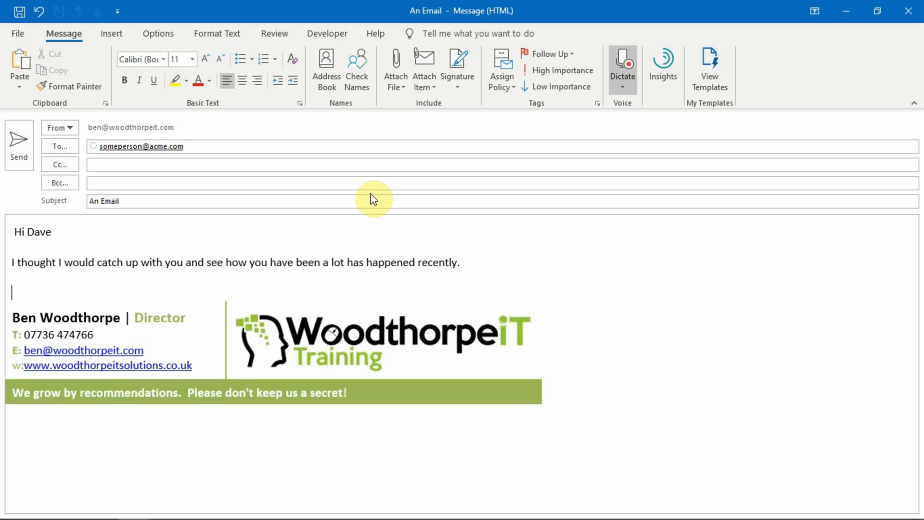
- Dictate 'Have you heard about the new product launch.' and begin the next sentence with 'let me'
type("have you heard about")
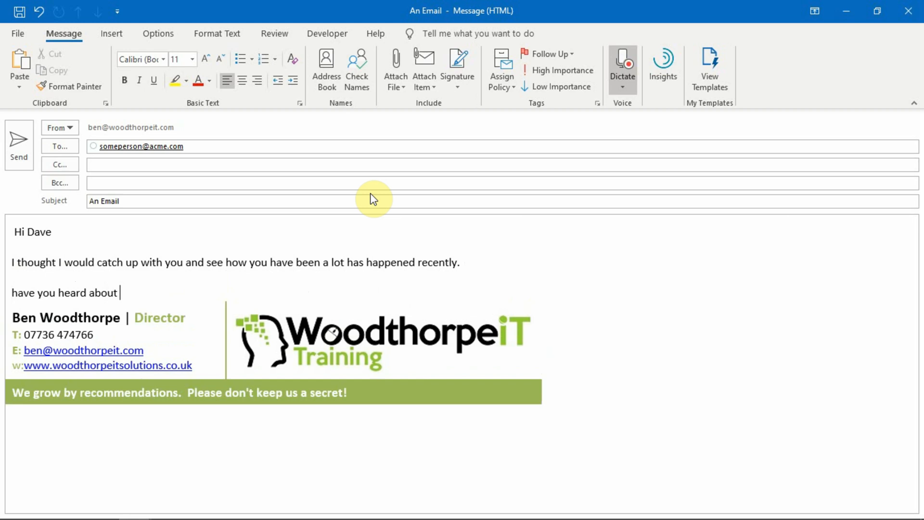
type("the new product")
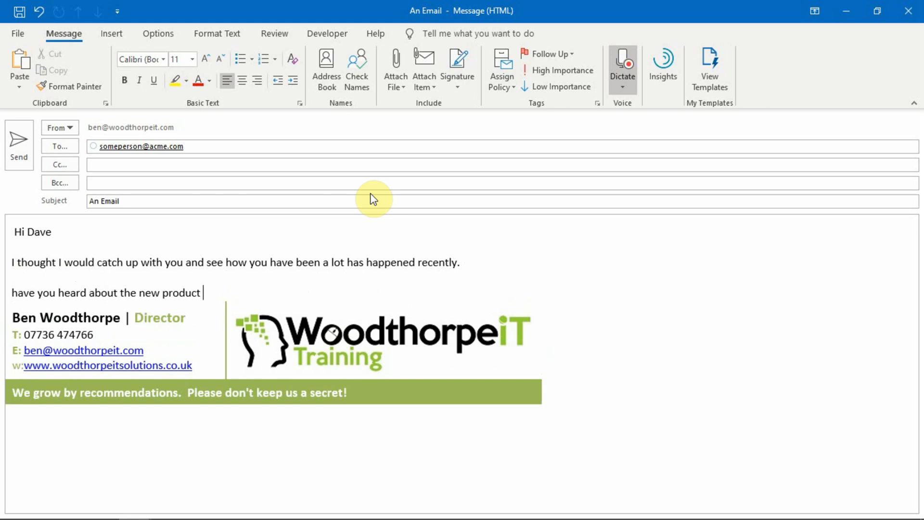
type("launch.")
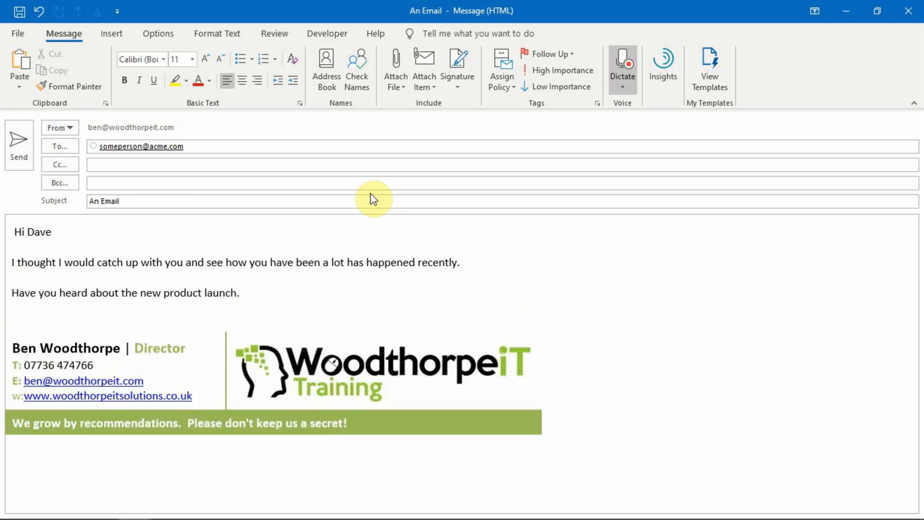
type("let me")
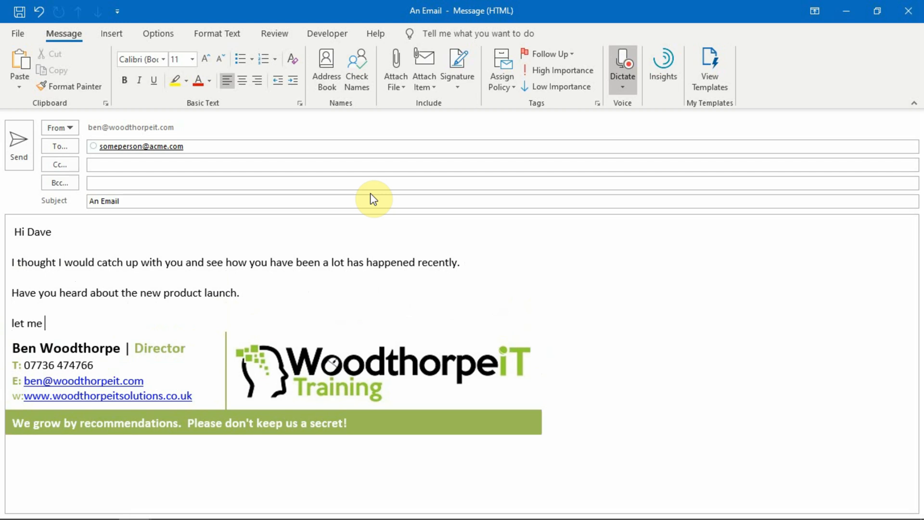